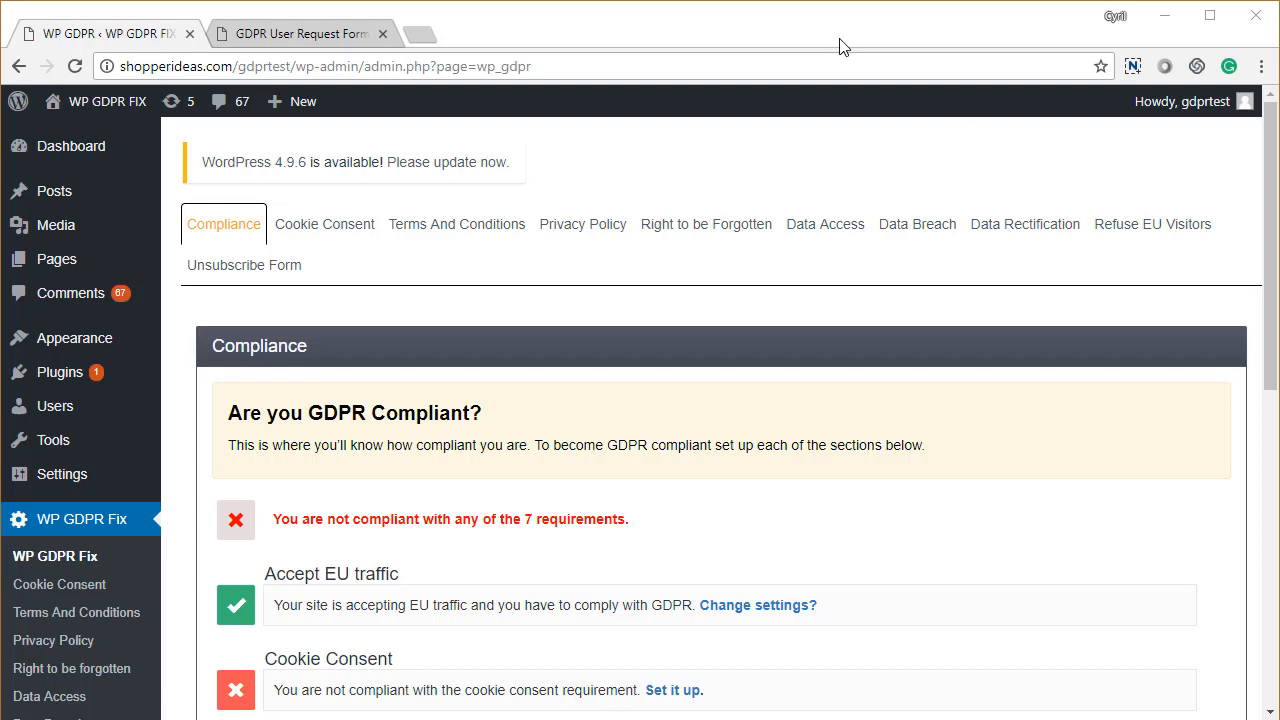
mouse_move(868, 520)
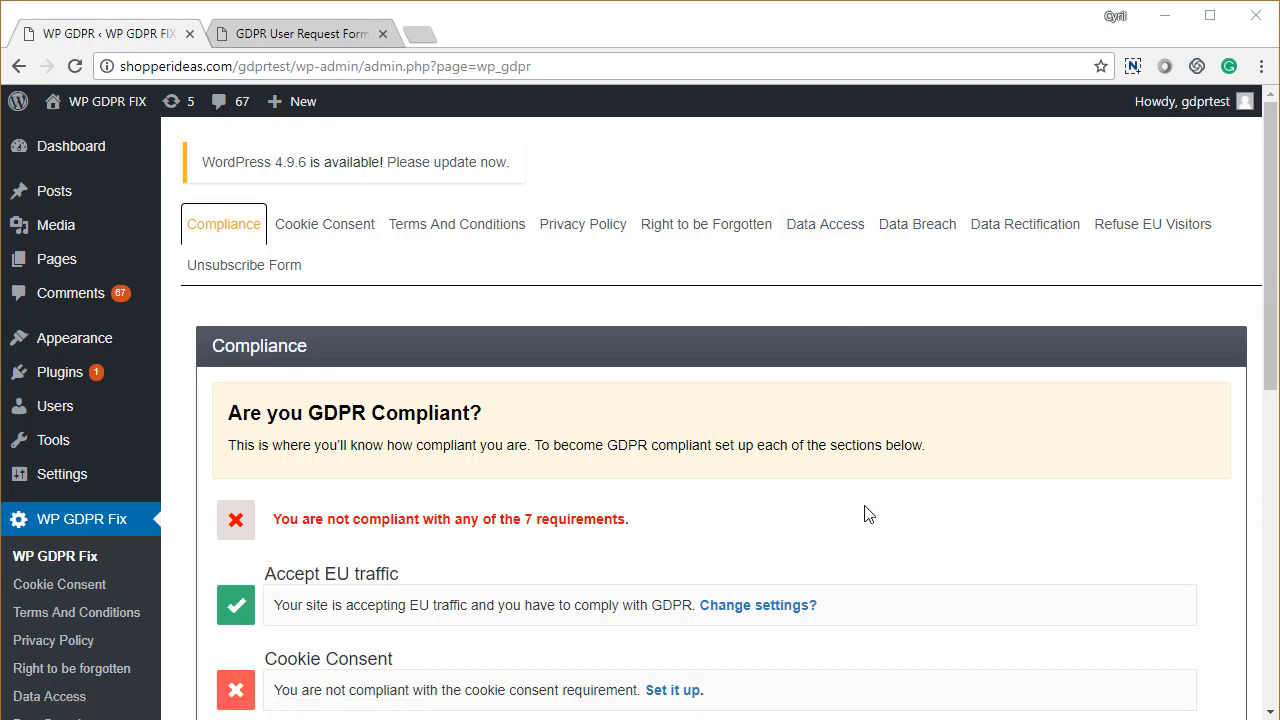
mouse_move(196, 264)
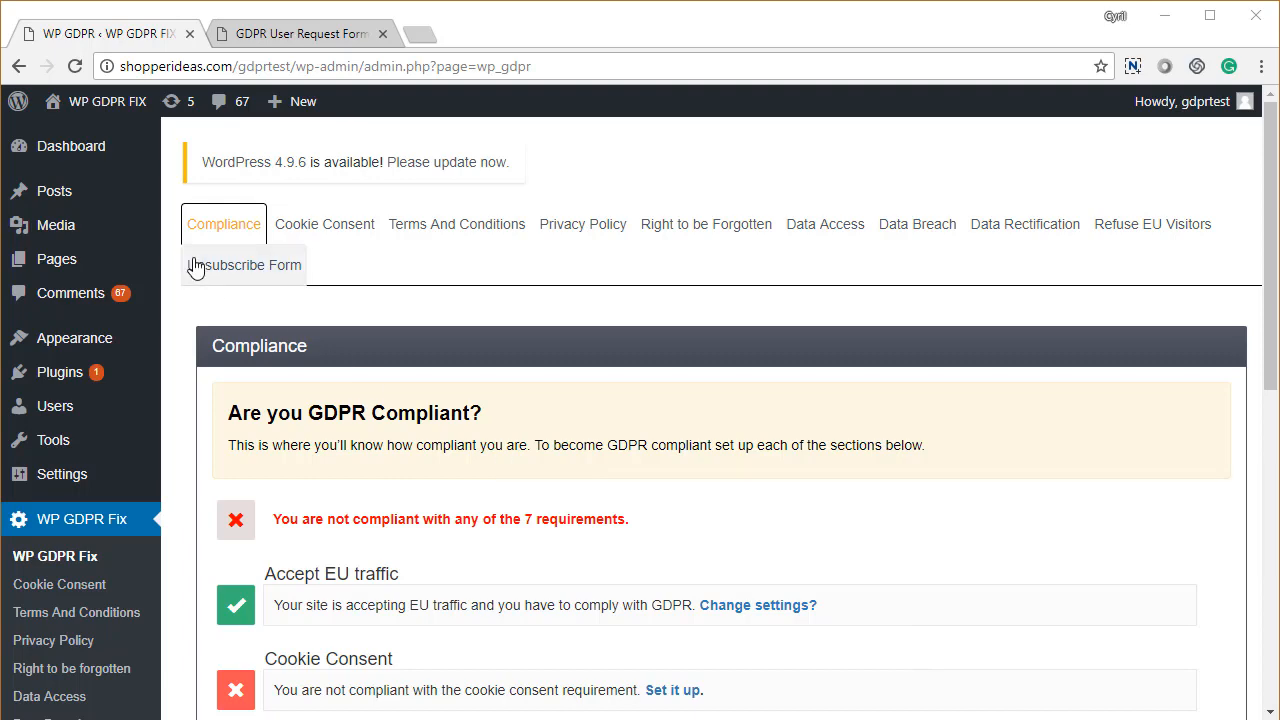
Switch from the compliance overview to the Terms and Conditions settings.
left_click(456, 224)
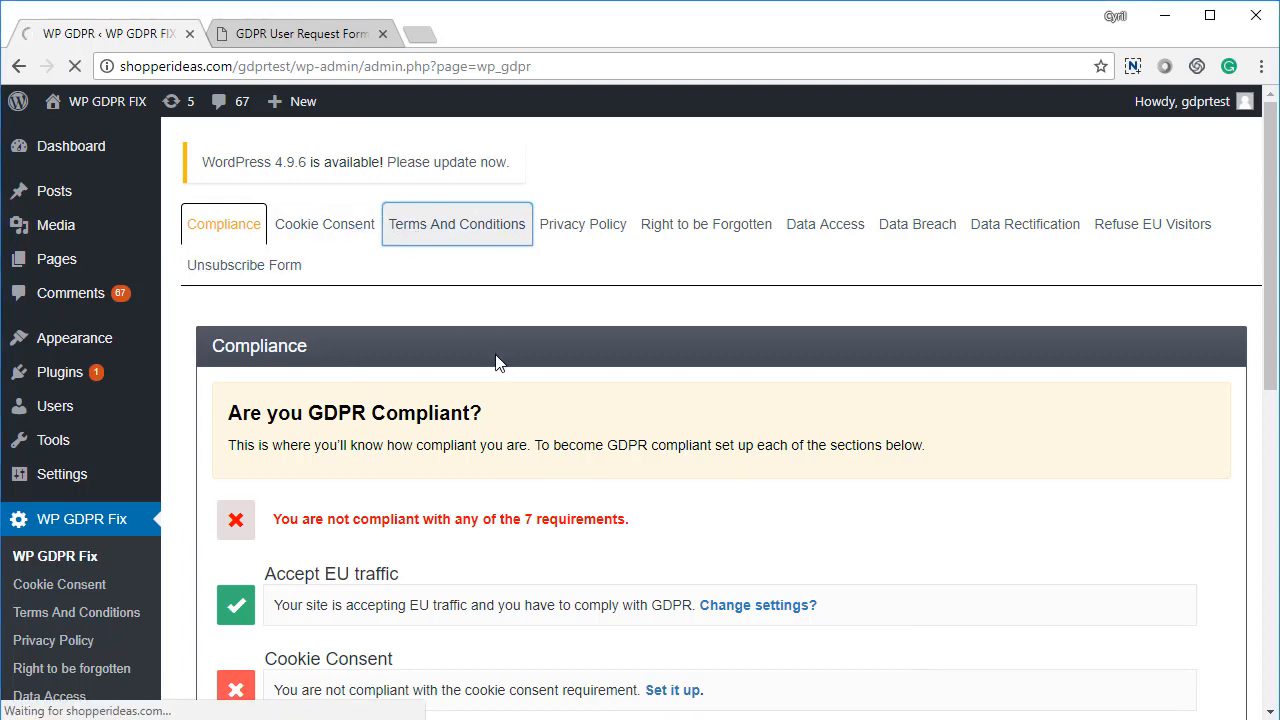
Download the GDPR-compliant Terms and Conditions template as a Word document.
left_click(456, 224)
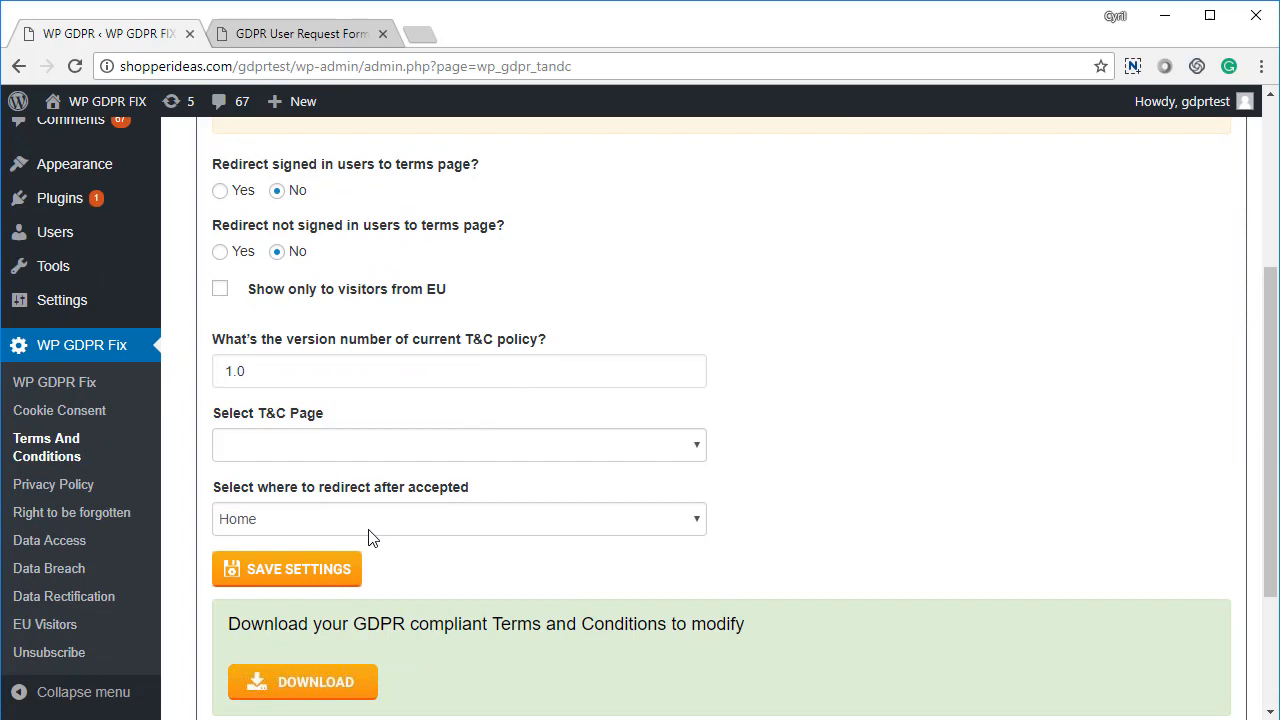
left_click(304, 600)
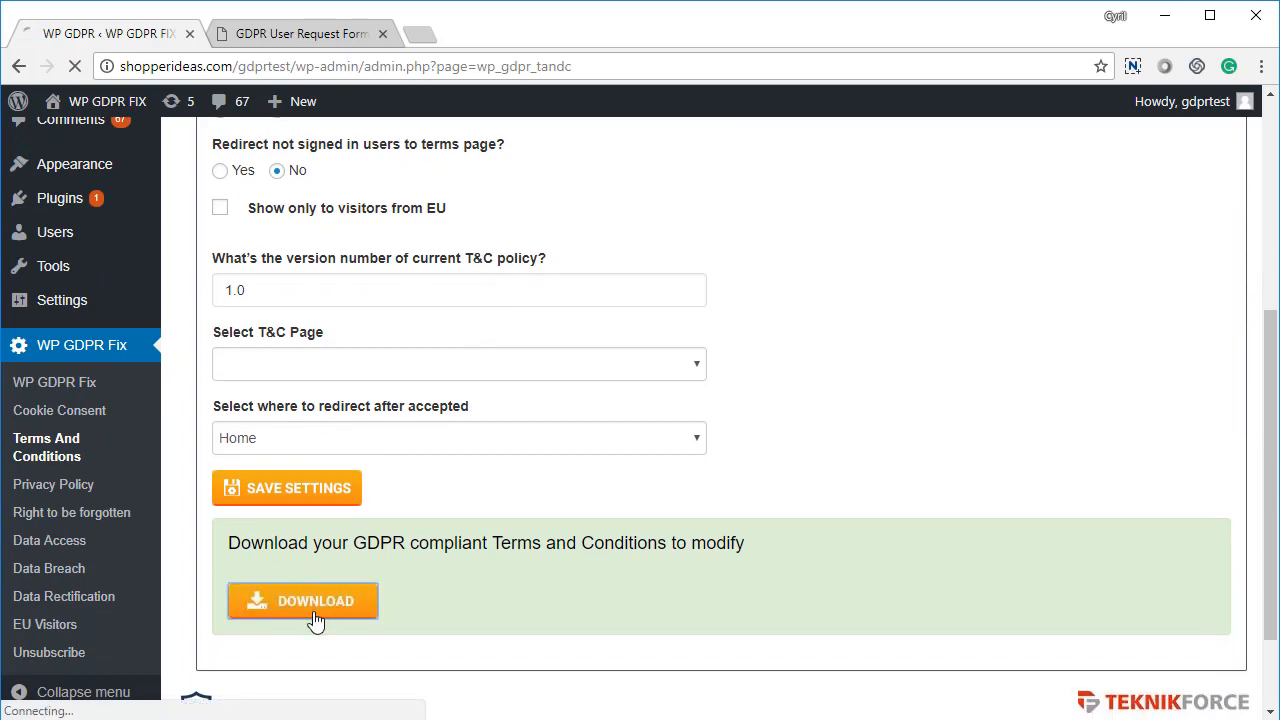
left_click(316, 600)
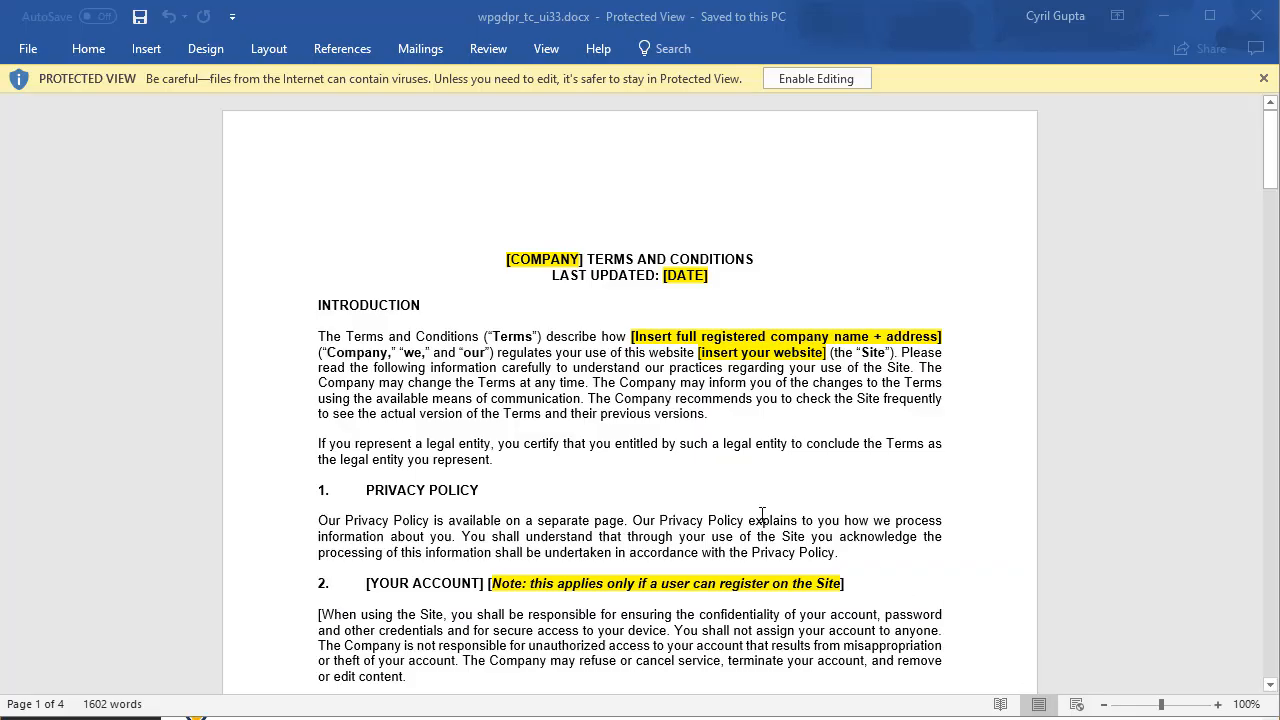
scroll("down", 3)
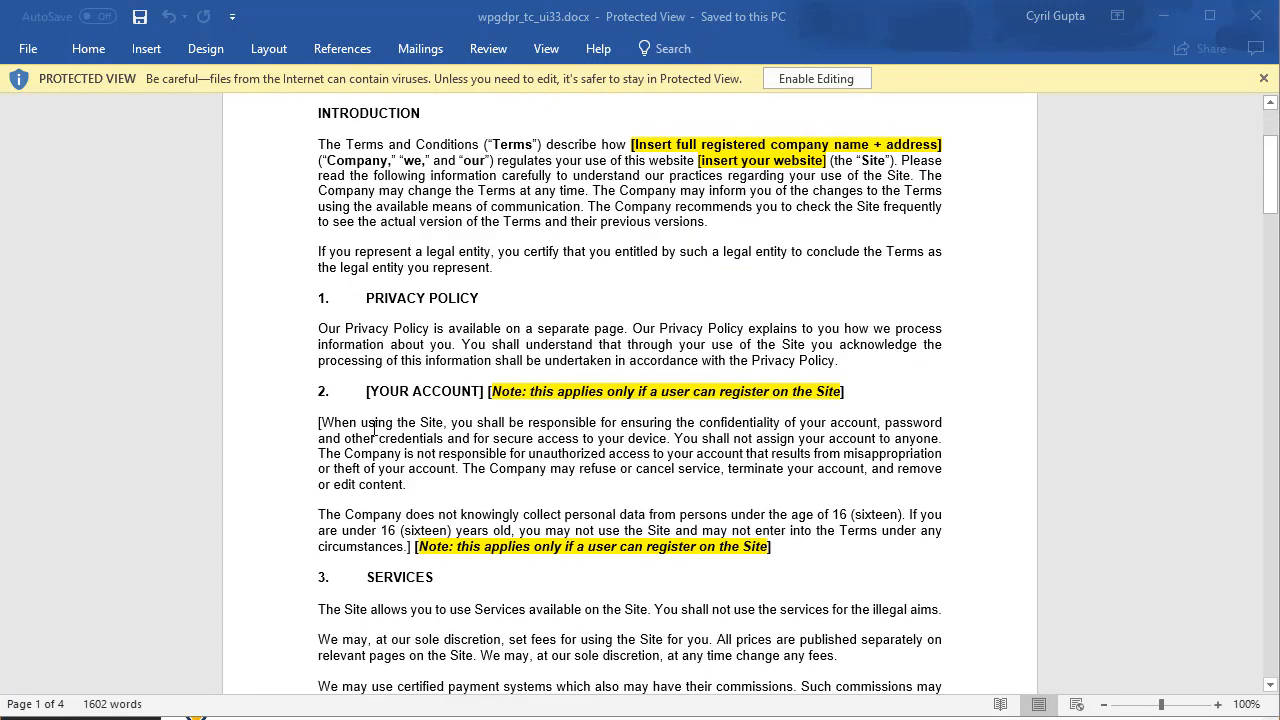
scroll("down", 3)
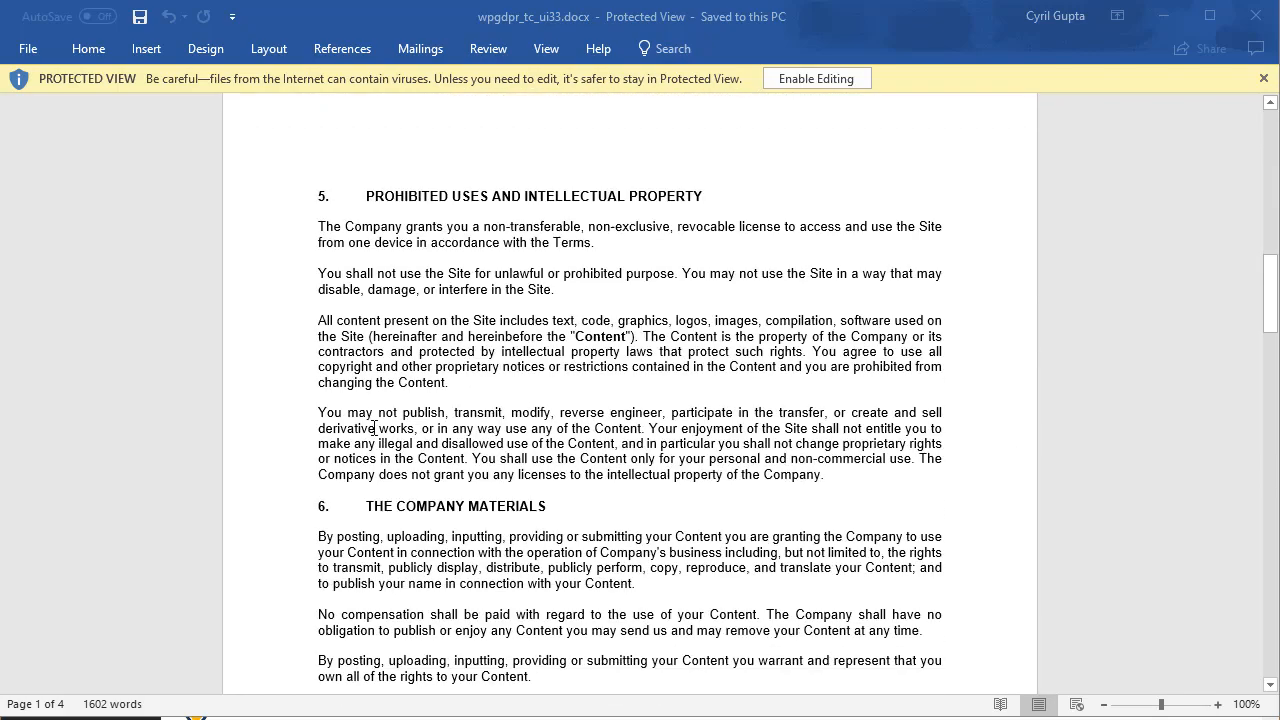
scroll("down", 3)
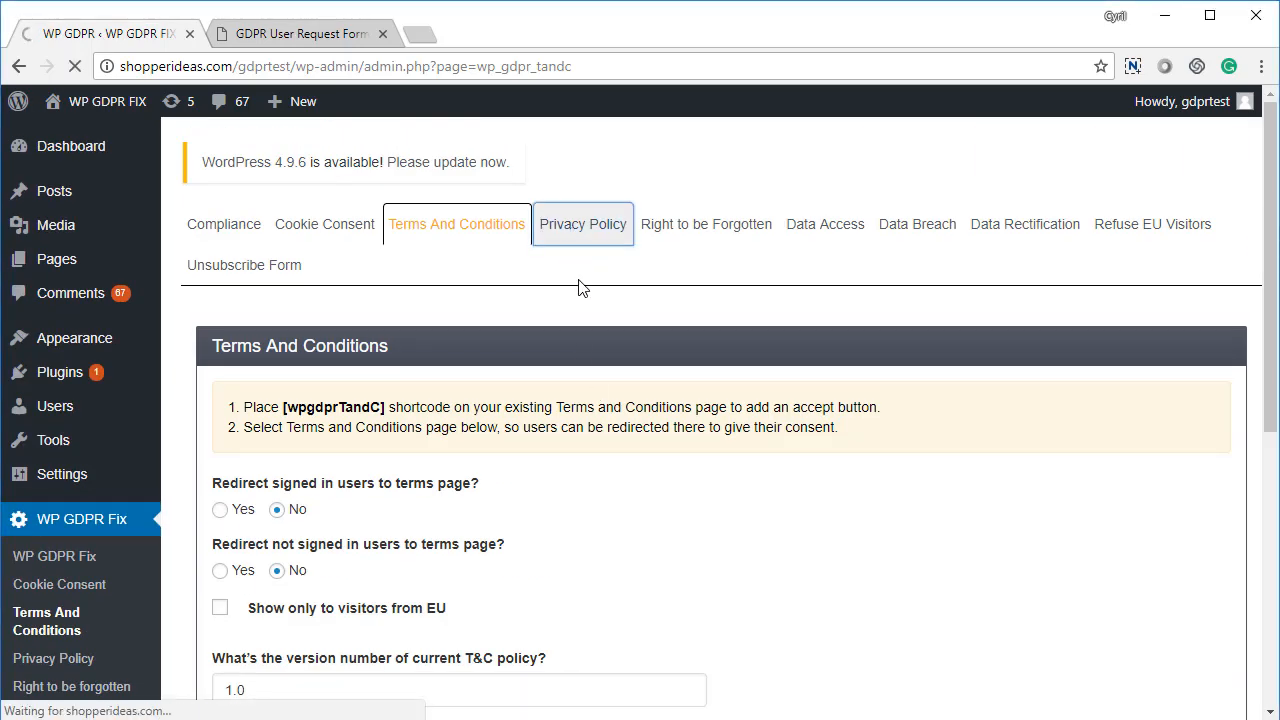
Switch to the Privacy Policy settings showing redirect options and version 1.0.
left_click(584, 224)
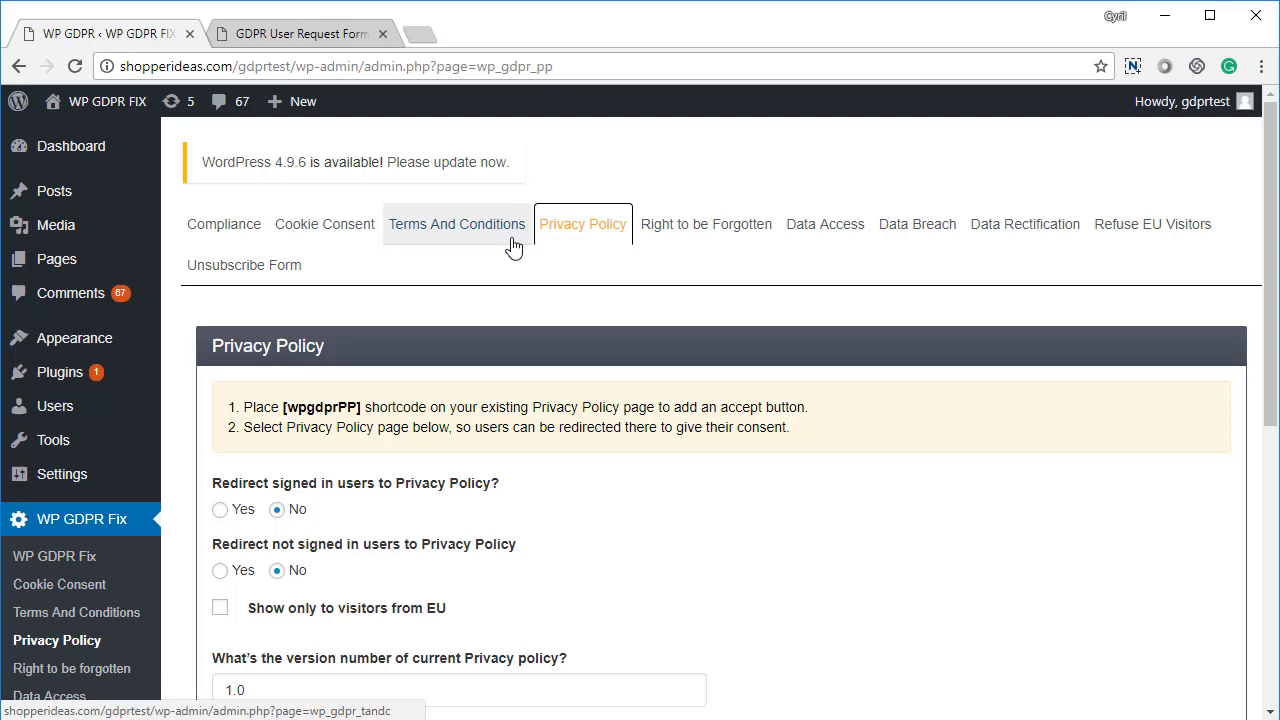
mouse_move(612, 284)
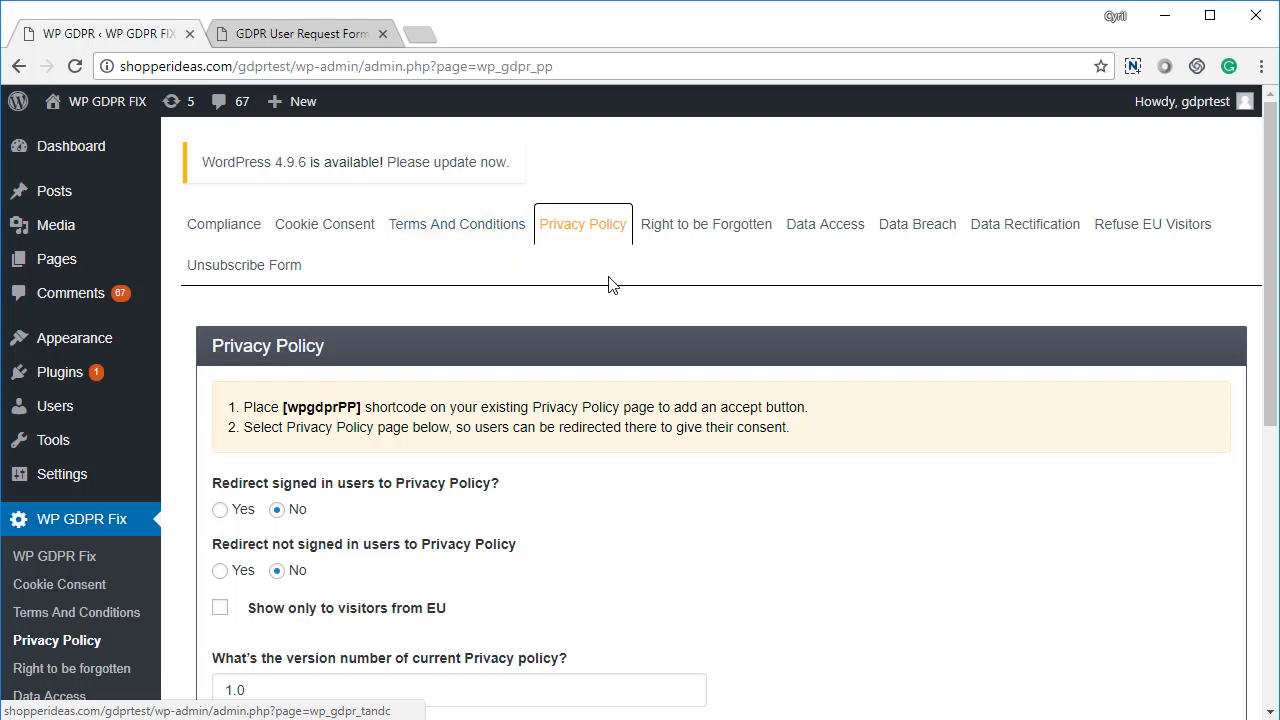
mouse_move(312, 268)
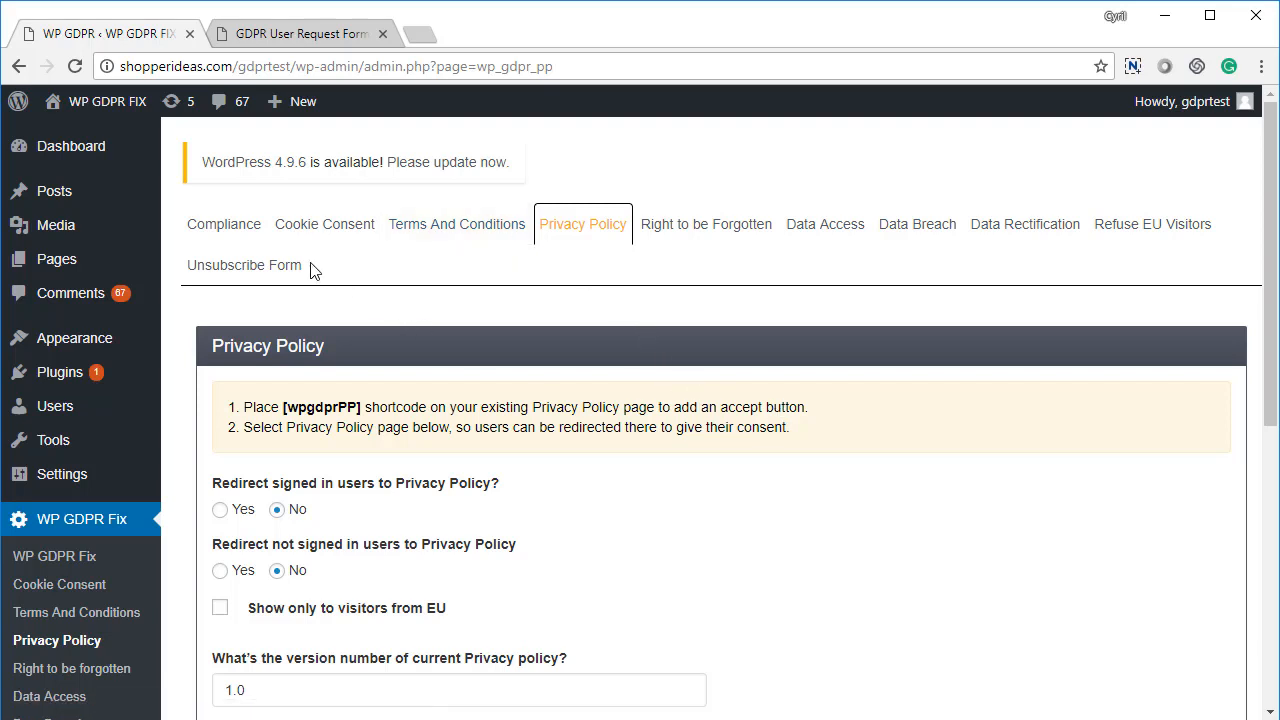
View the Unsubscribe Form settings and preview the site's public Unsubscribe Request form.
left_click(244, 264)
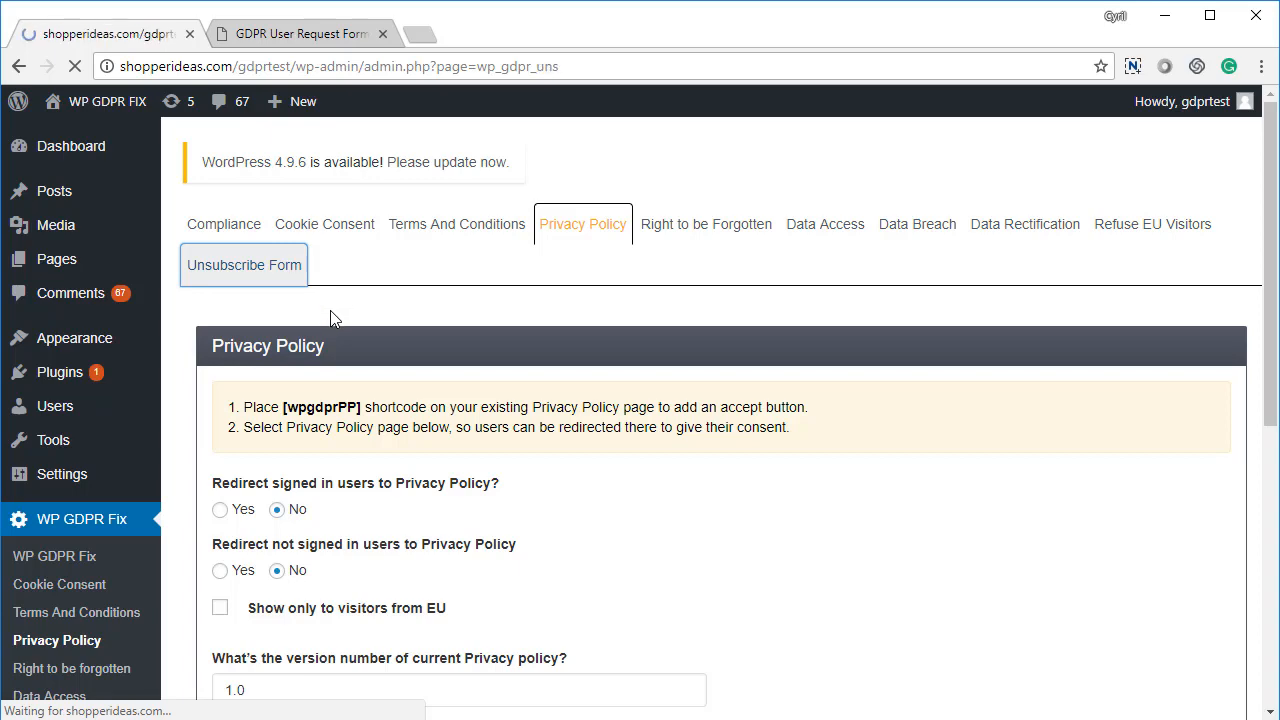
left_click(244, 264)
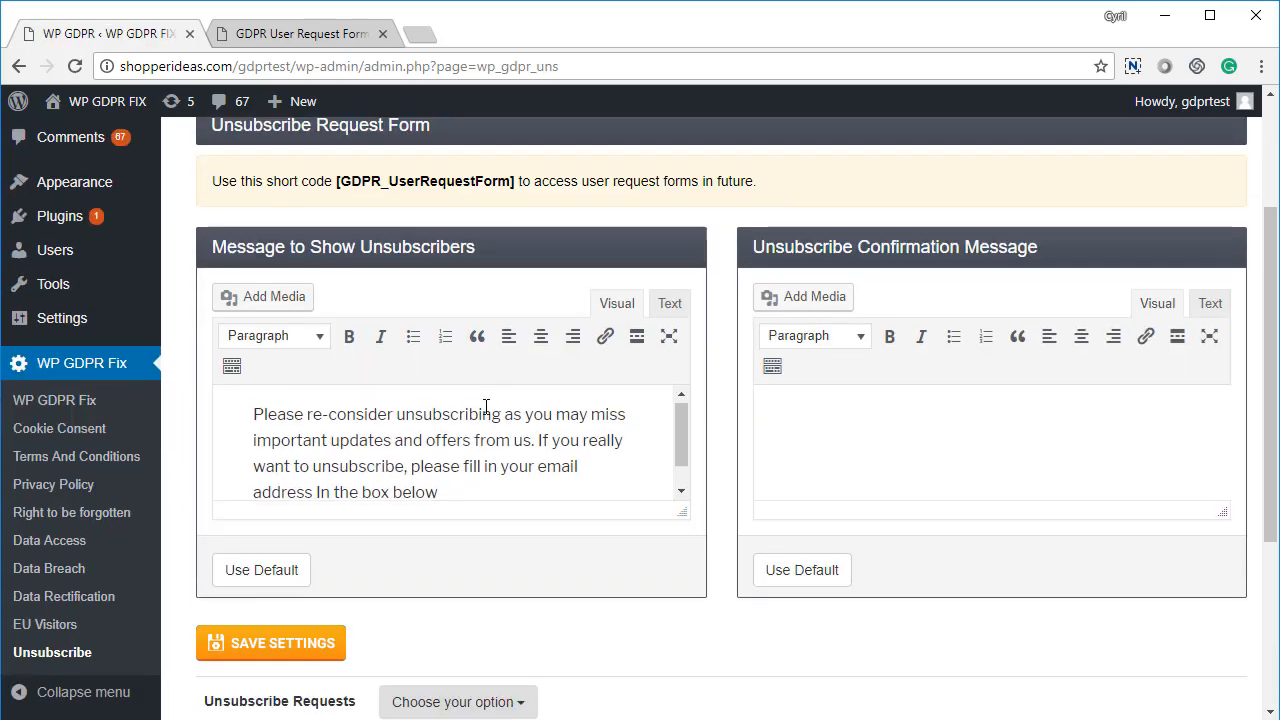
scroll("down", 3)
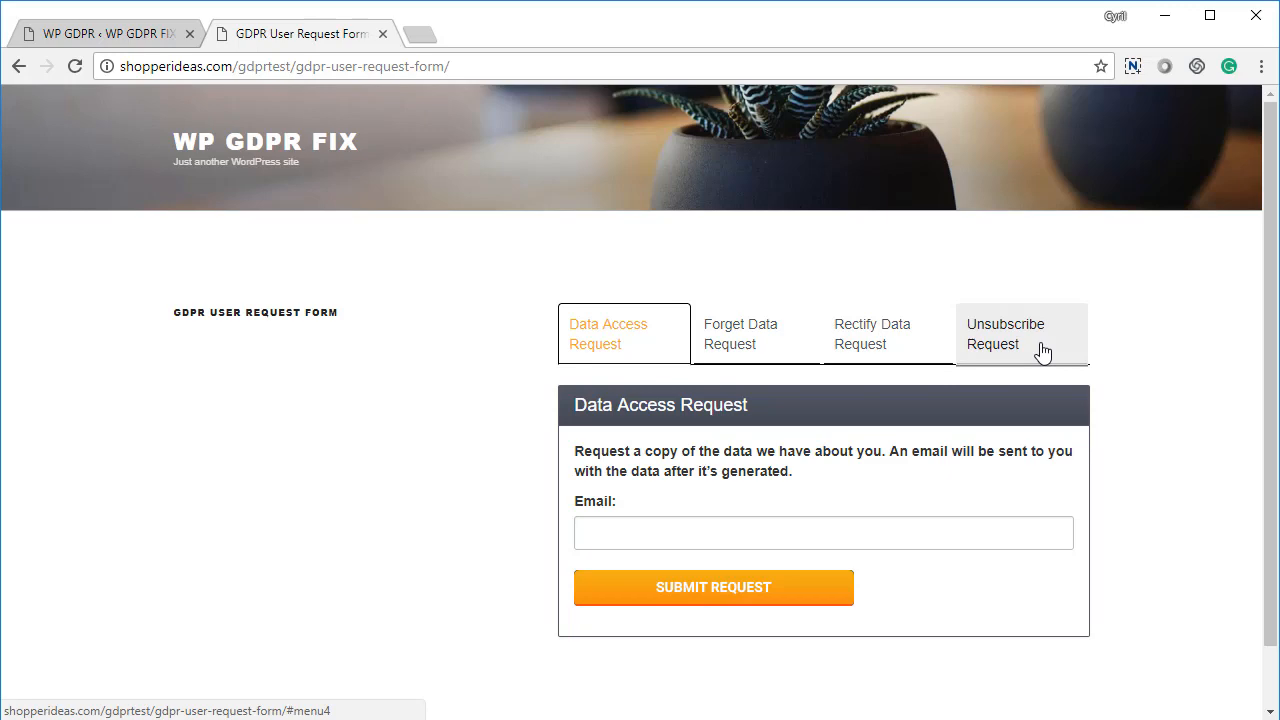
left_click(1004, 332)
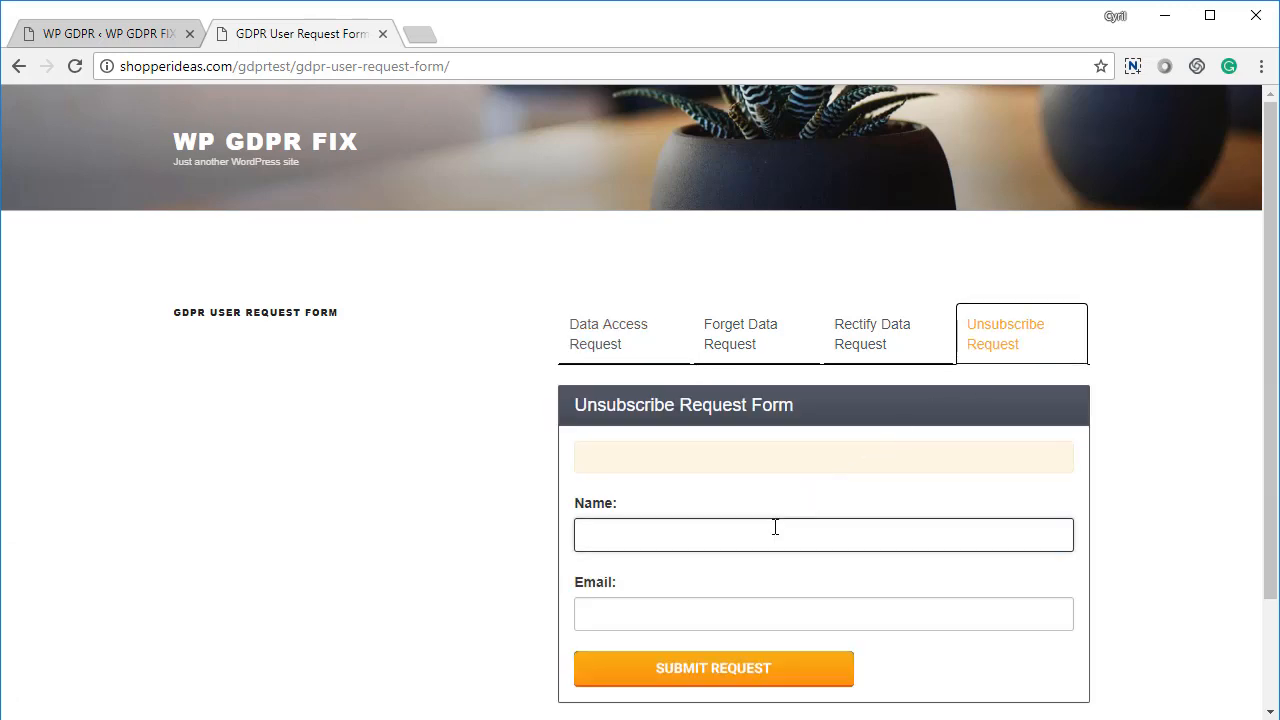
left_click(110, 32)
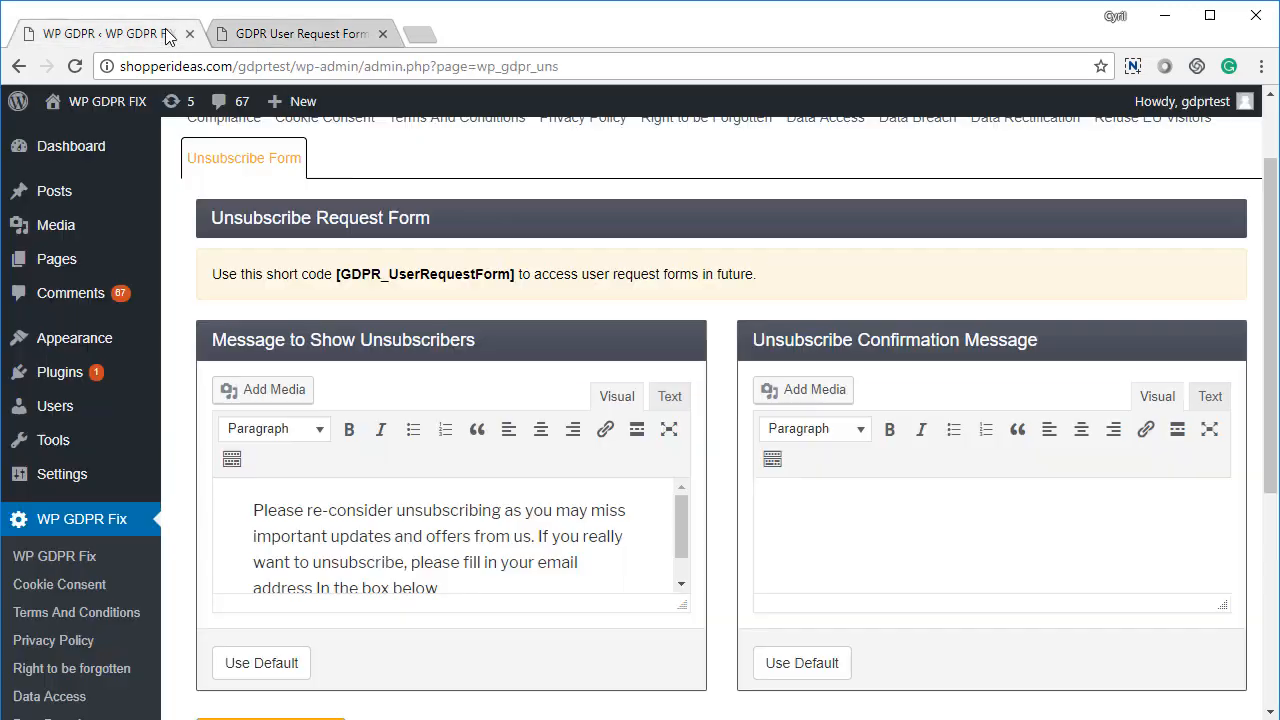
scroll("down", 3)
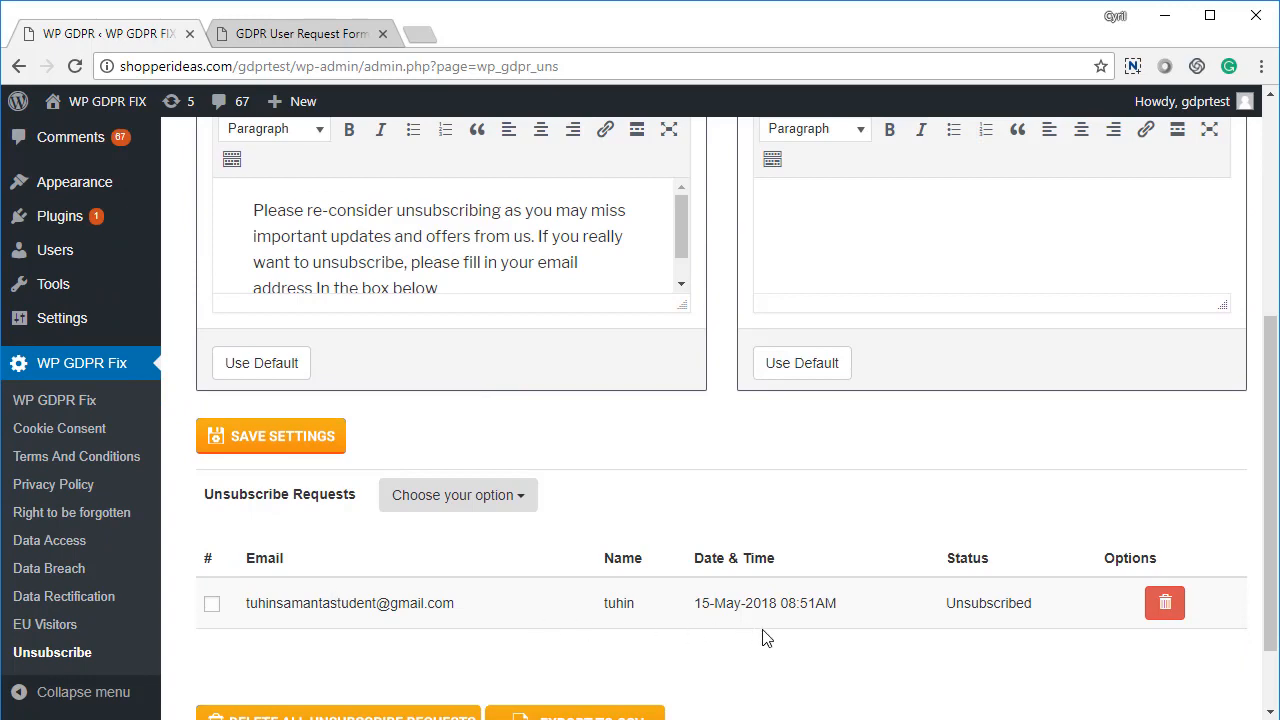
scroll("down", 3)
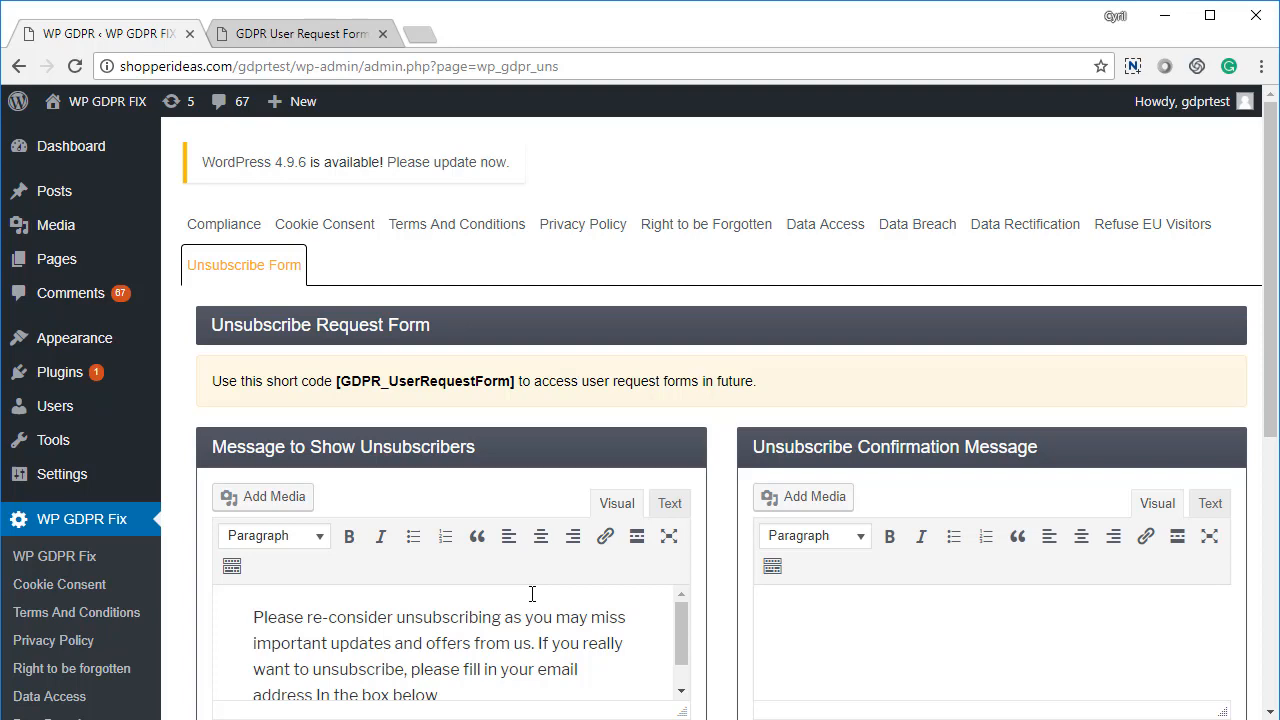
scroll("down", 3)
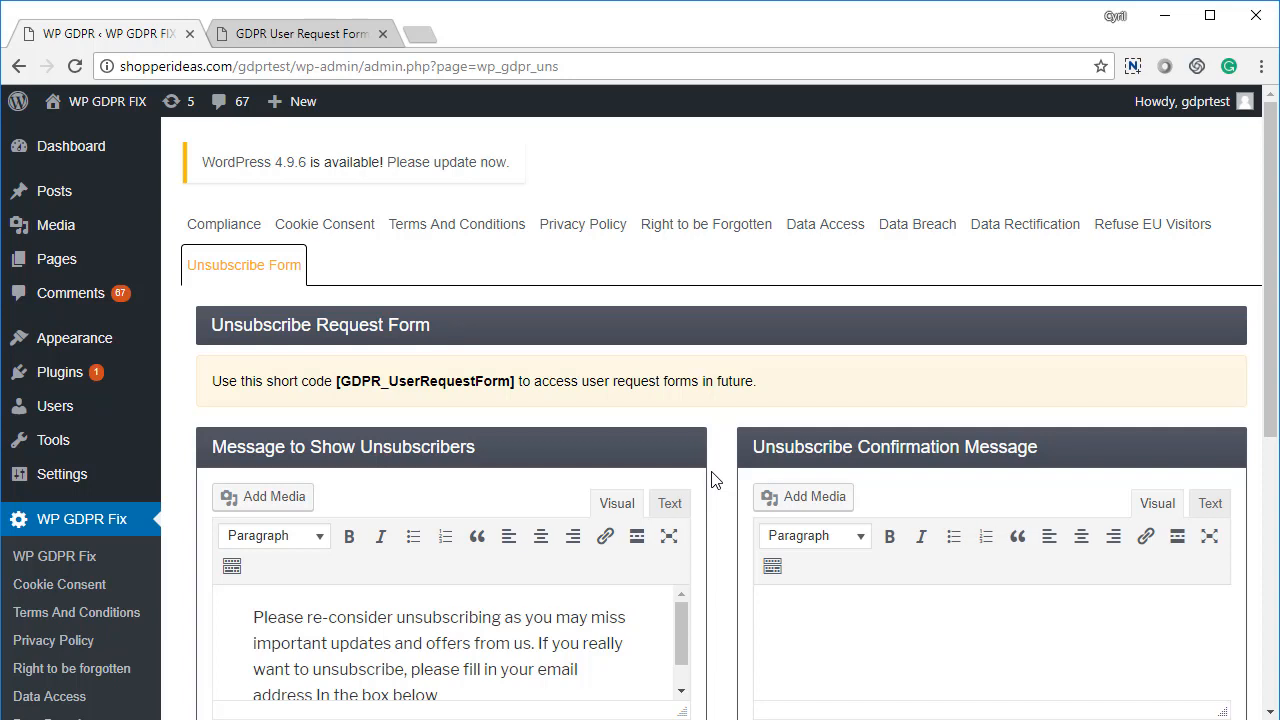
mouse_move(324, 296)
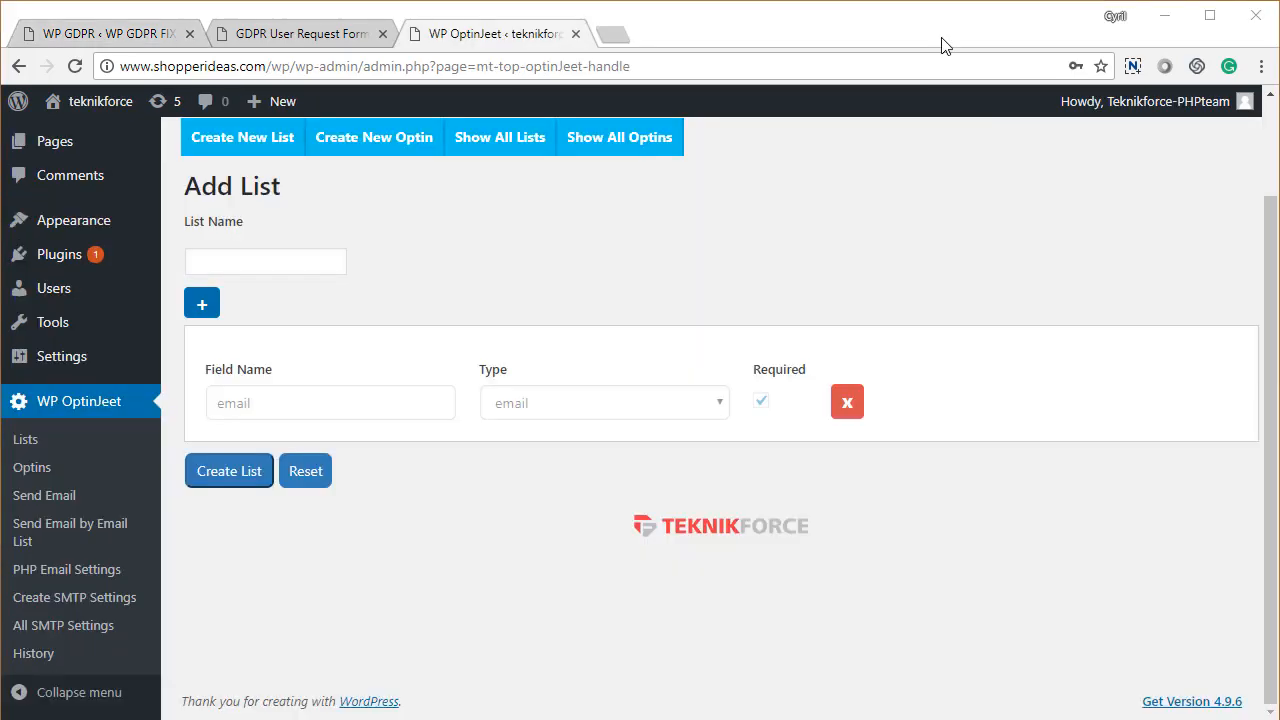
mouse_move(96, 450)
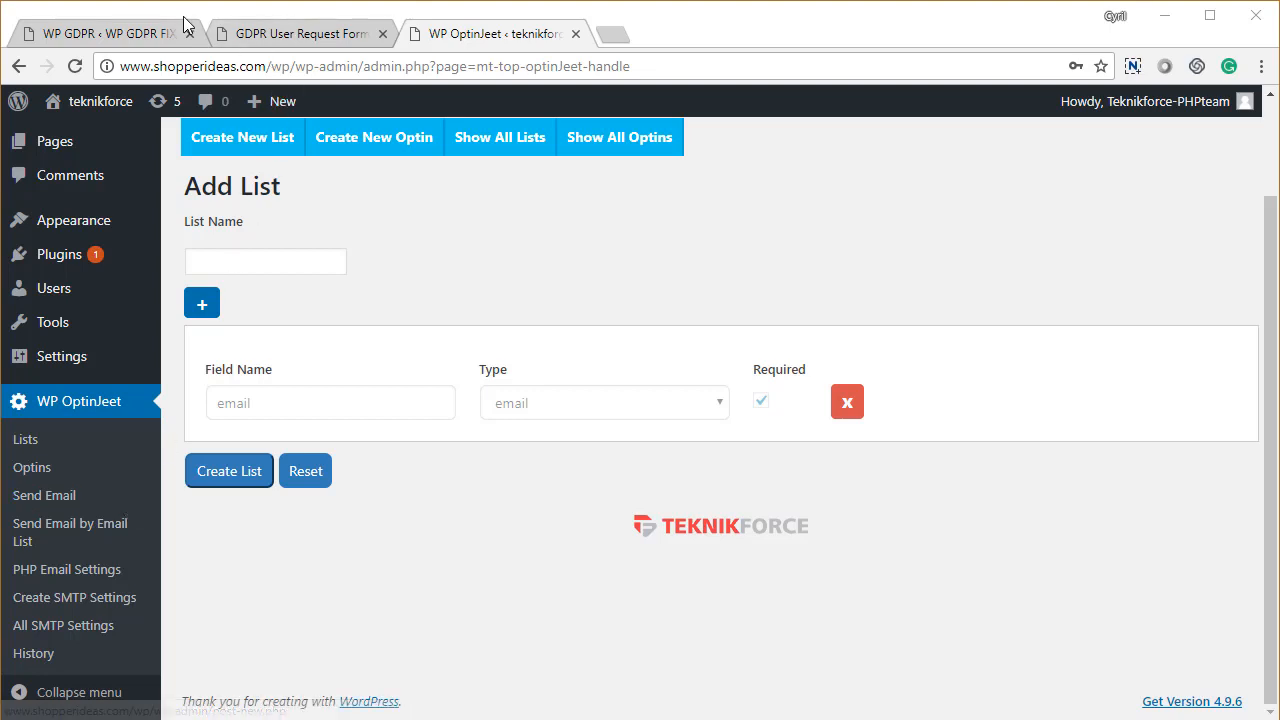
mouse_move(120, 32)
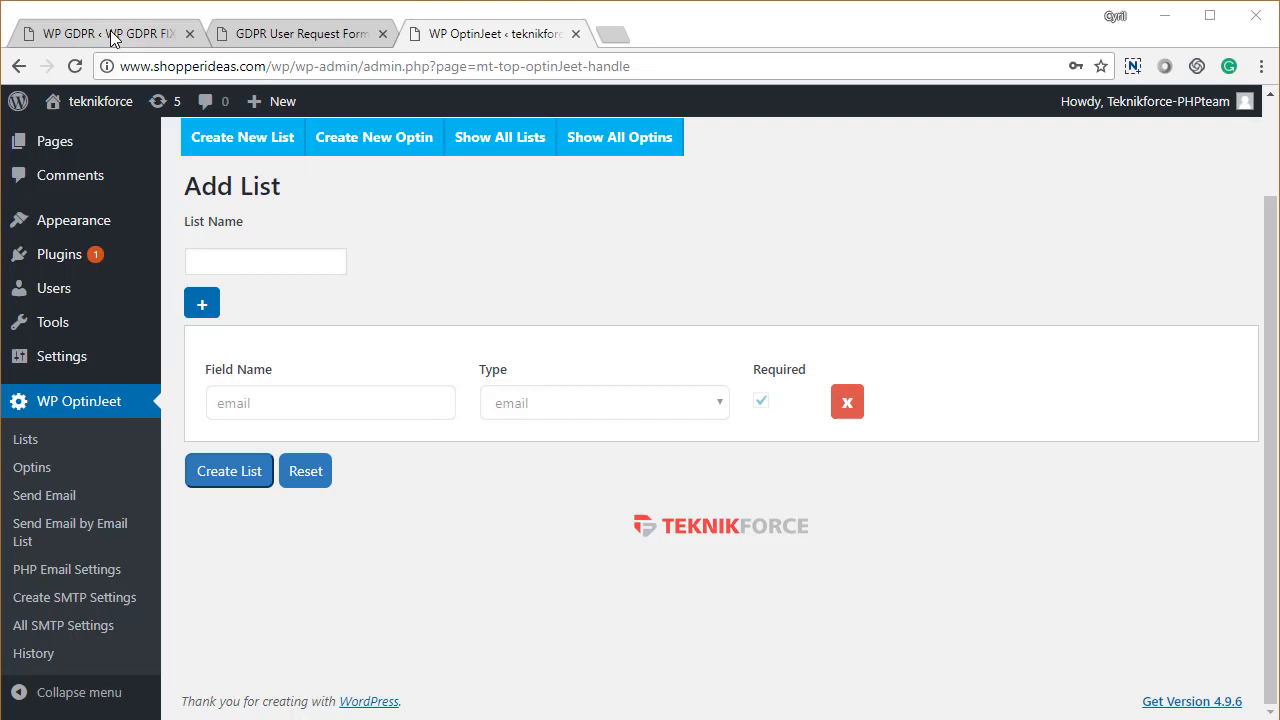
Return from the OptinJeet Add List page to the WP GDPR Fix unsubscribe settings.
left_click(100, 32)
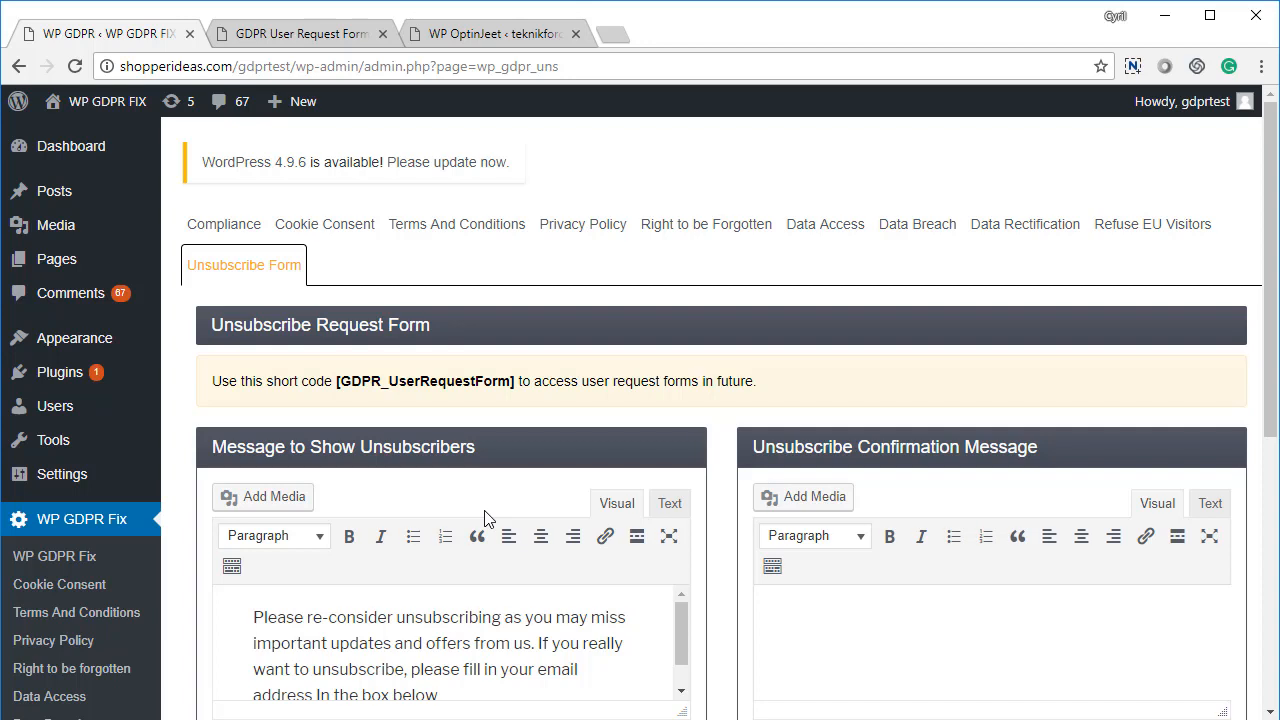
mouse_move(256, 264)
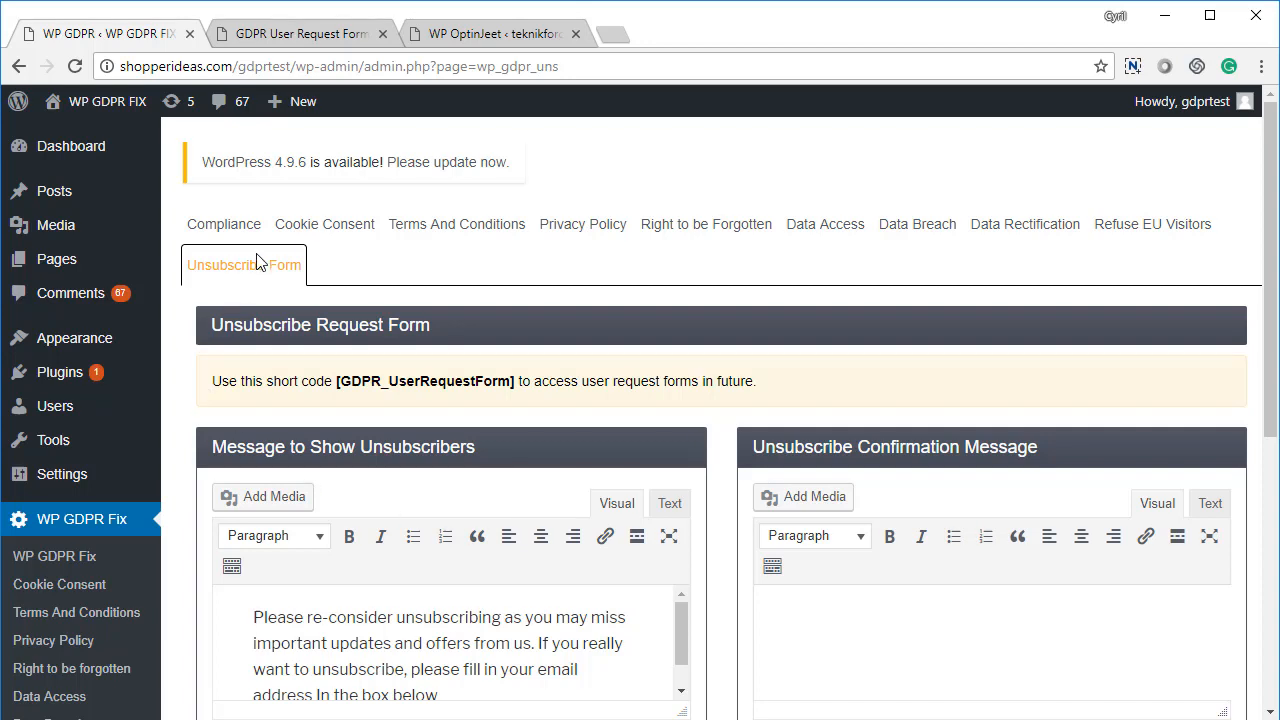
mouse_move(442, 420)
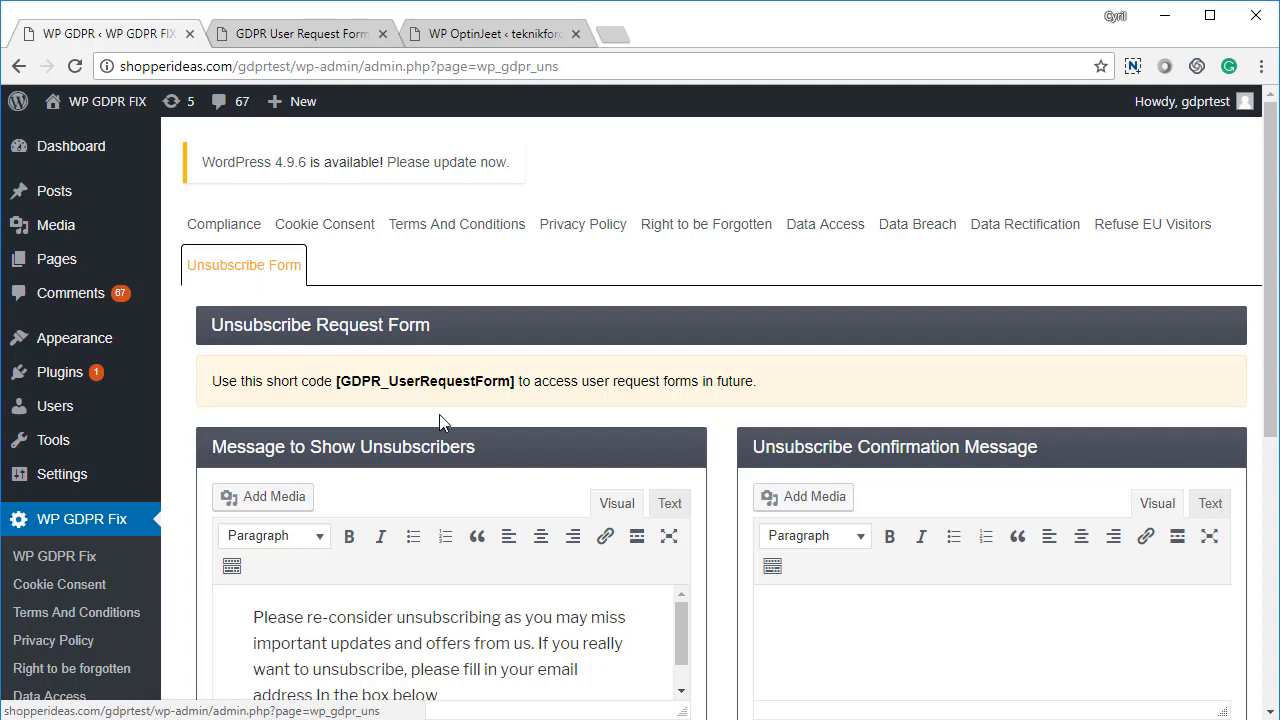
mouse_move(450, 380)
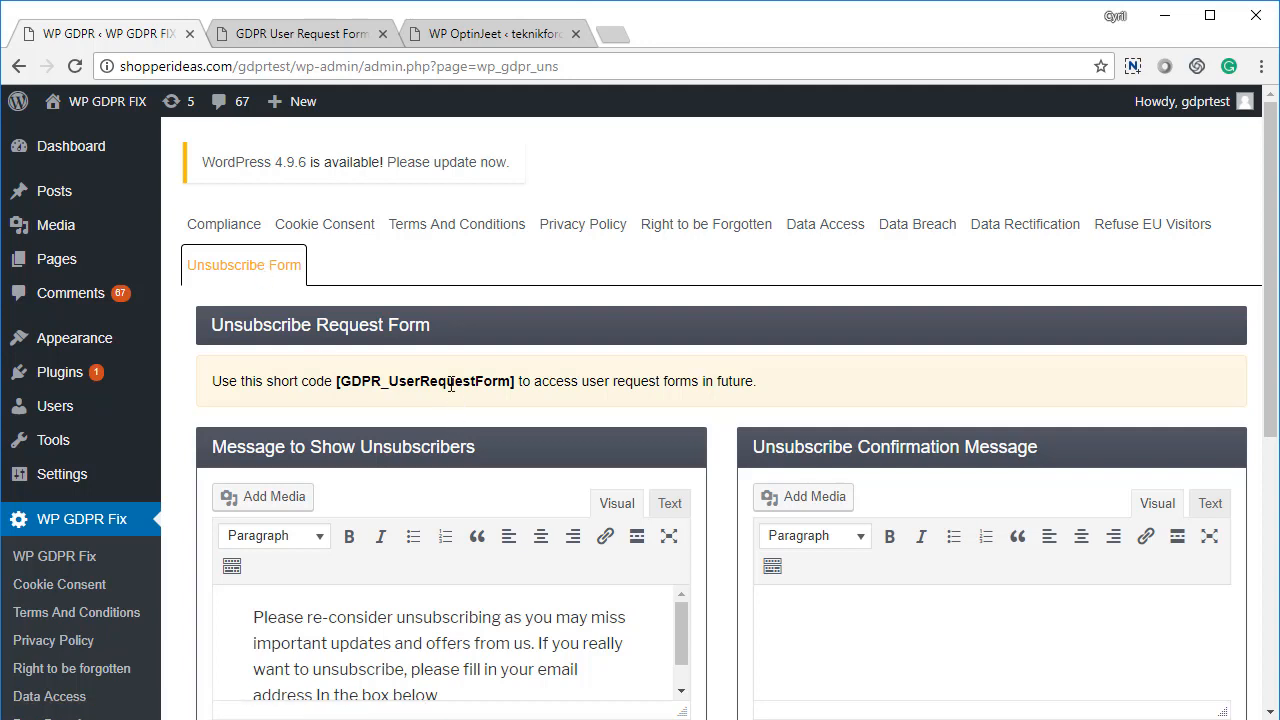
mouse_move(464, 164)
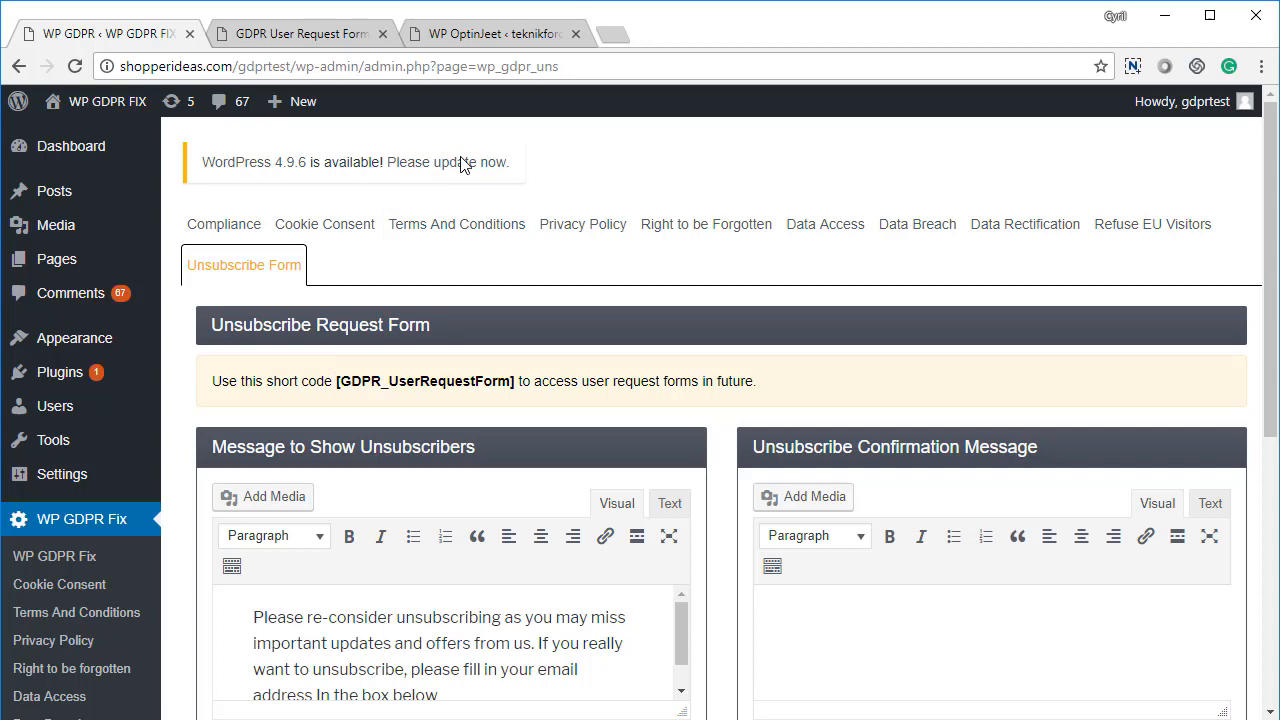